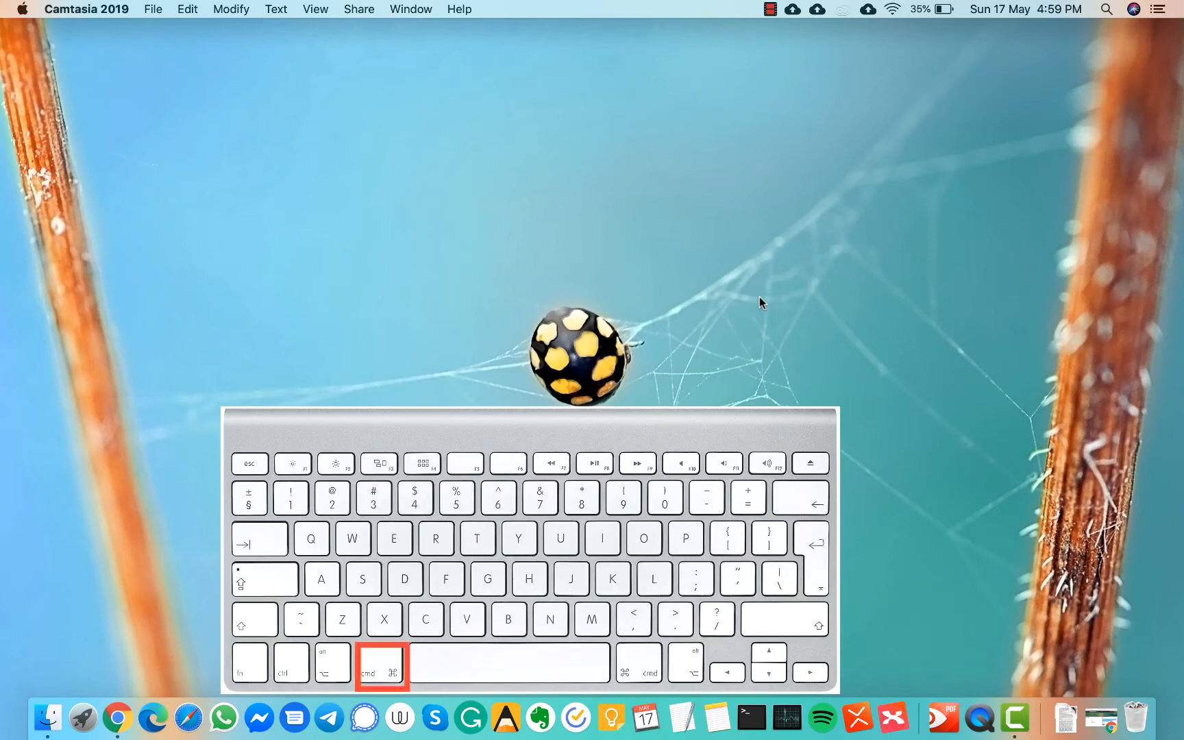
# - Bring up the Force Quit Applications window with Command-Option-Escape
pyautogui.press('cmd+alt+esc')
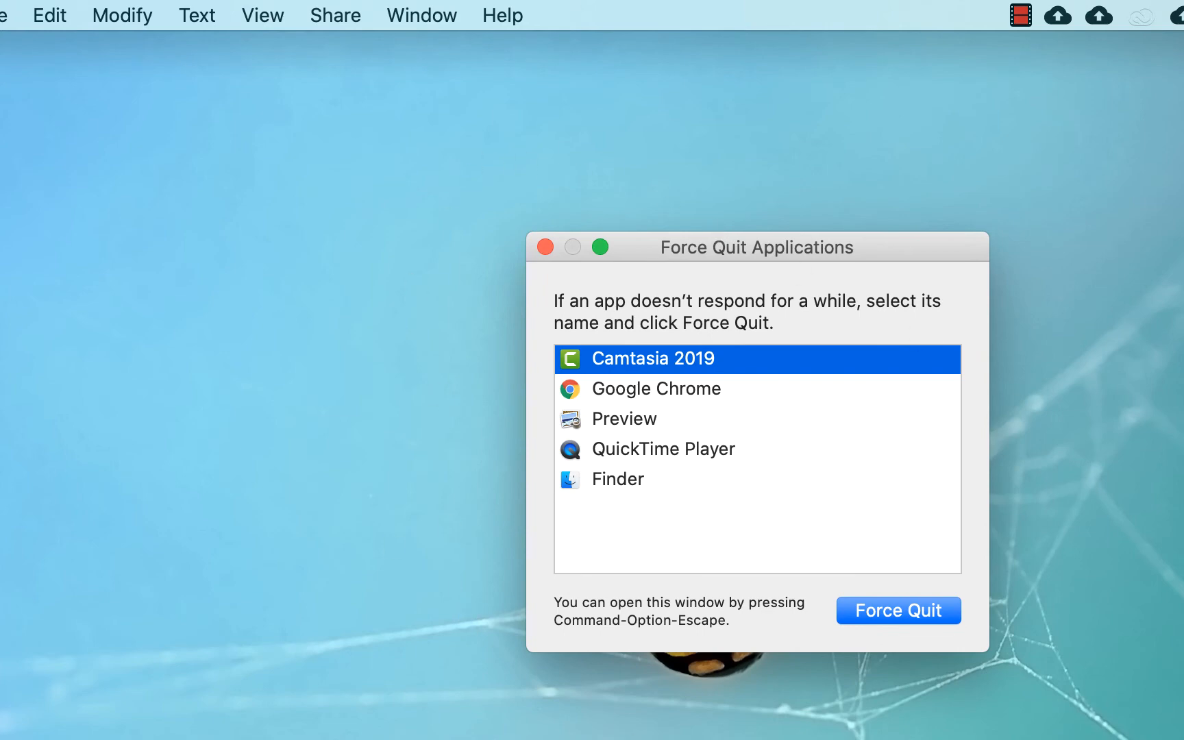
pyautogui.moveTo(230, 544)
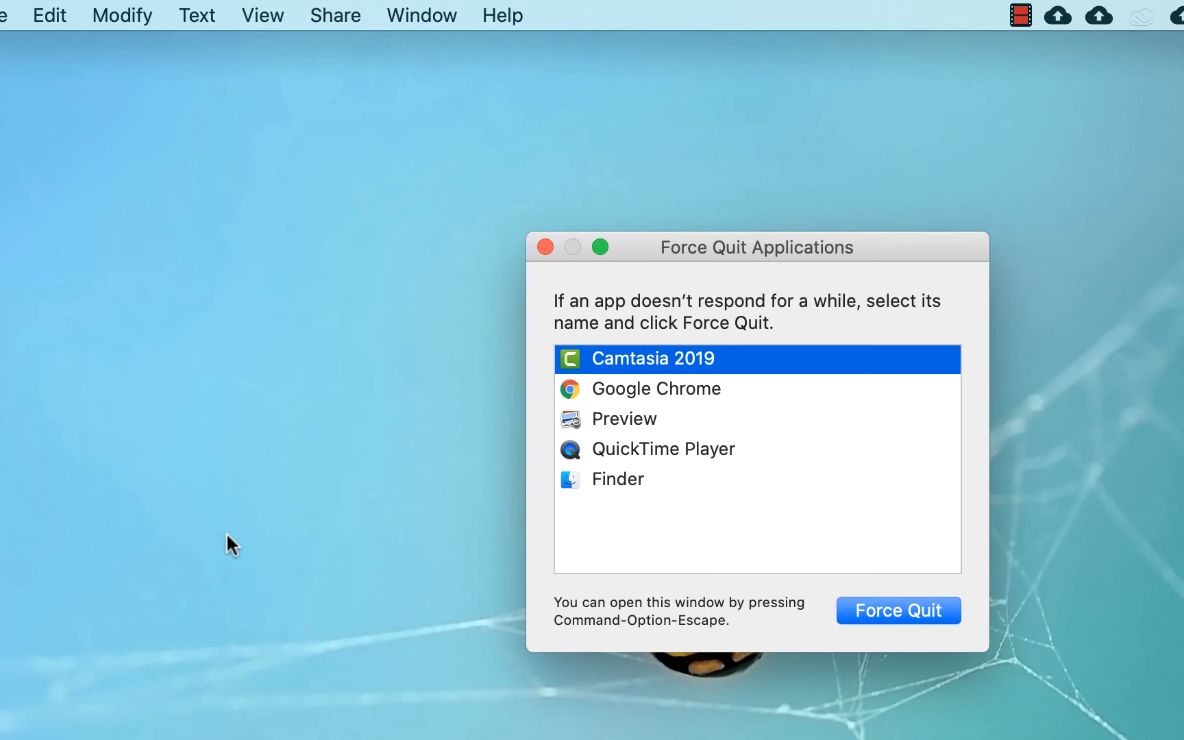
# - Select Google Chrome in the running-apps list so it is ready to force quit
pyautogui.click(656, 389)
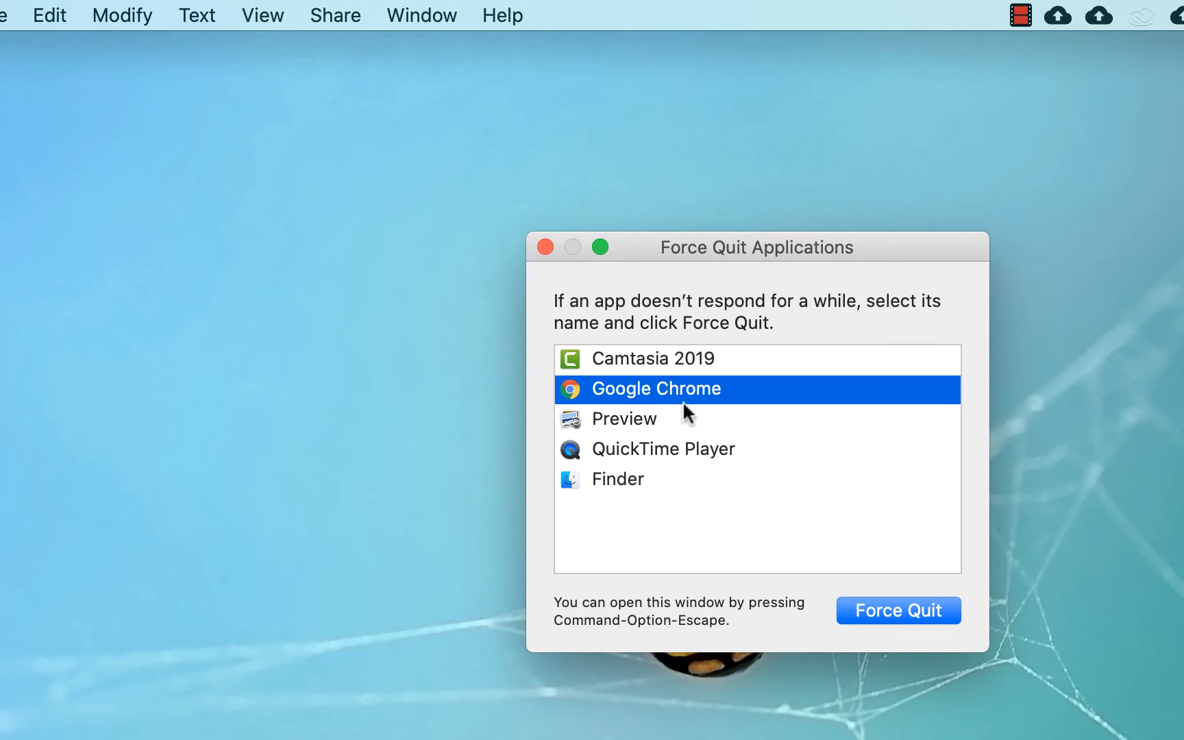